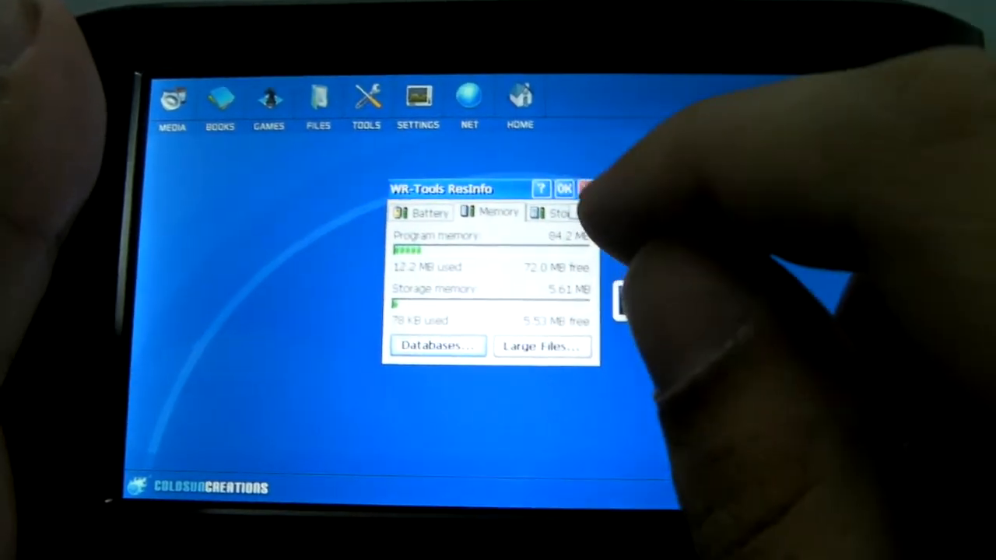
View program and storage memory usage in WR-Tools ResInfo's Memory tab
click(566, 189)
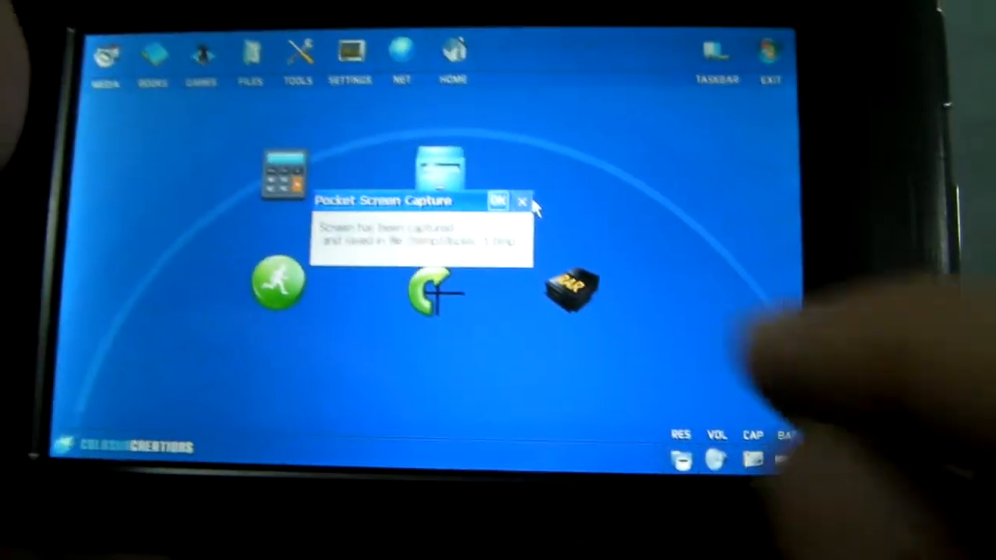
Dismiss the Pocket Screen Capture confirmation after capturing the TOOLS page
click(496, 201)
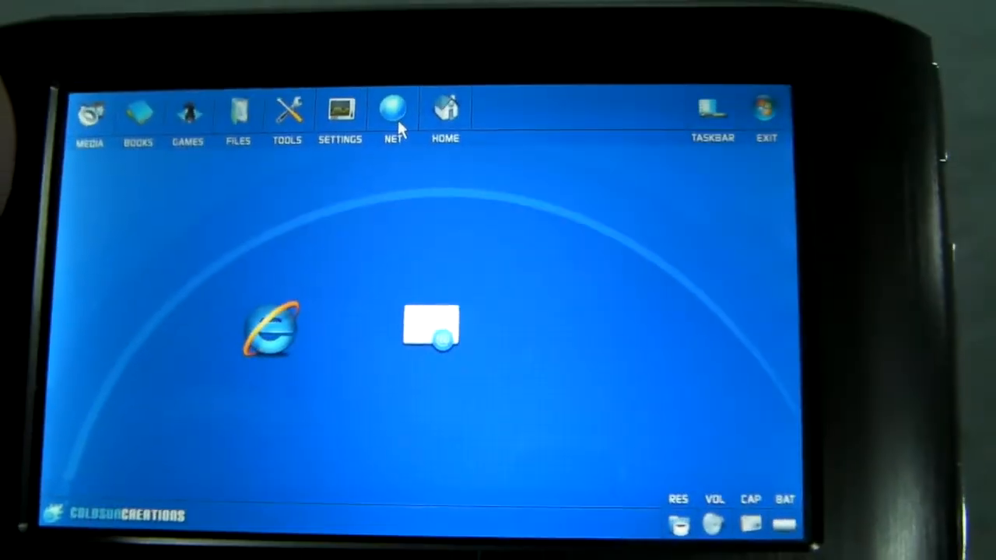
Show the Windows CE Start taskbar beneath the NET page via the TASKBAR button
click(709, 112)
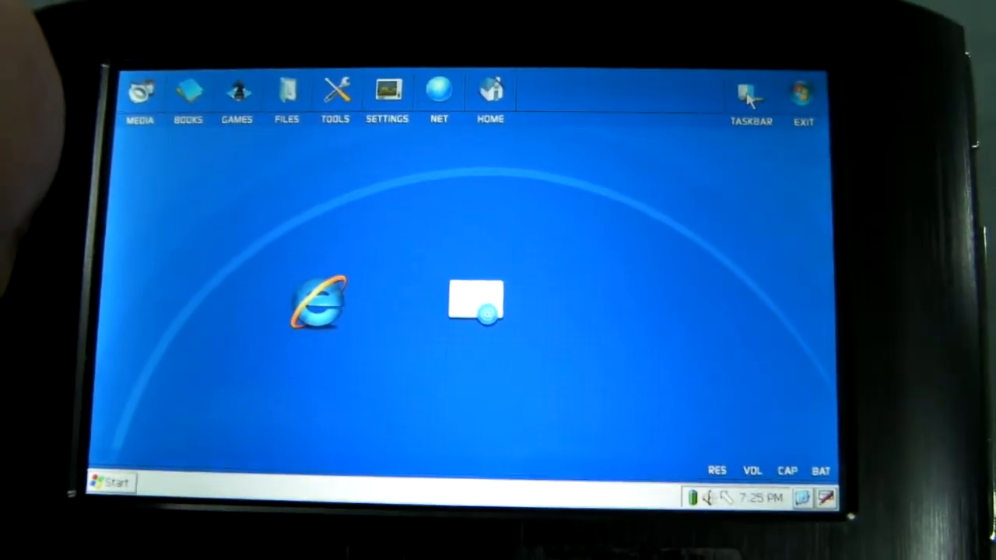